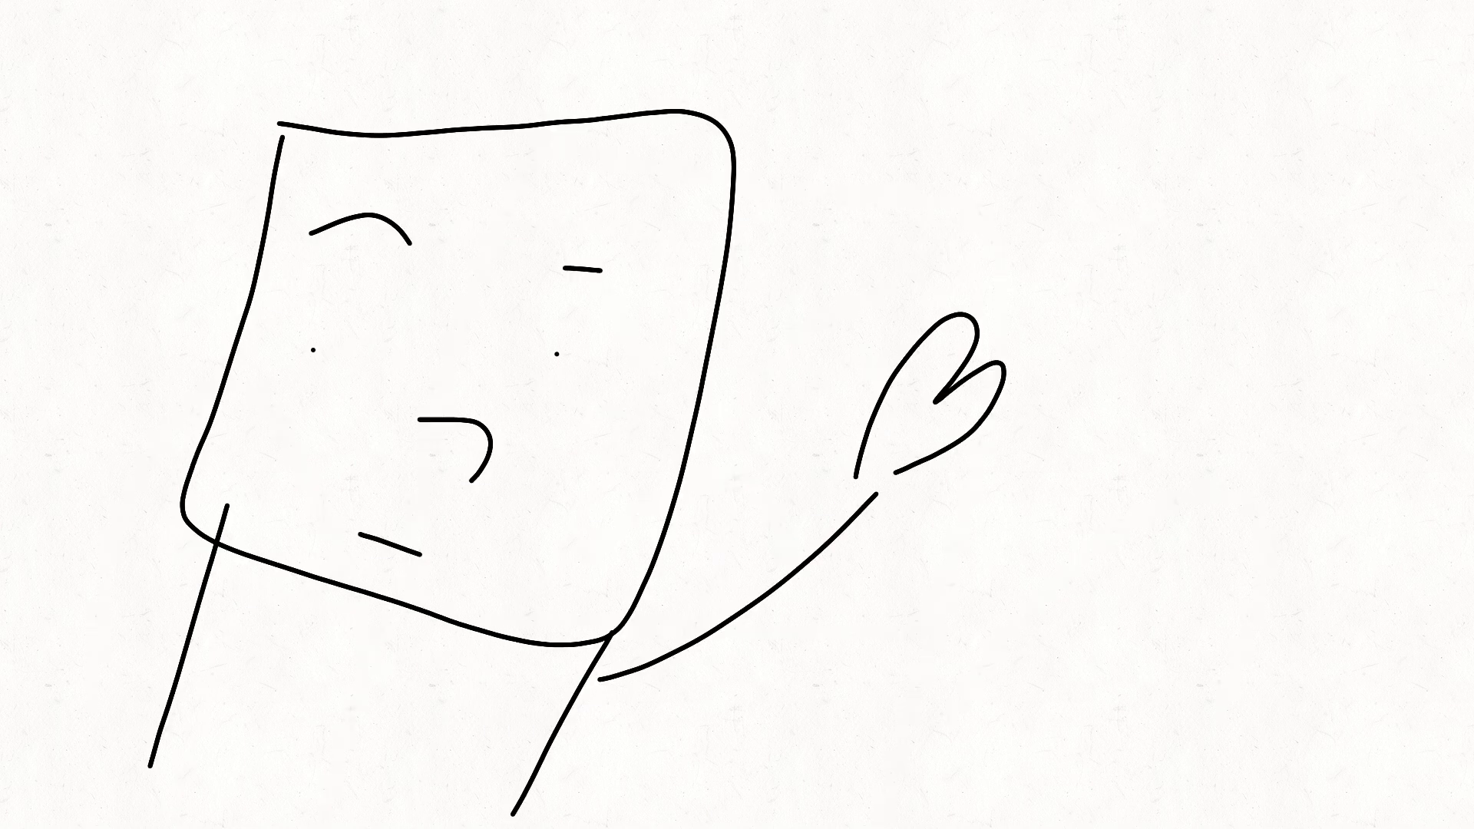
Add the caption 'c = s and sometimes k' on the blank paper canvas
text(c = s and sometimes k)
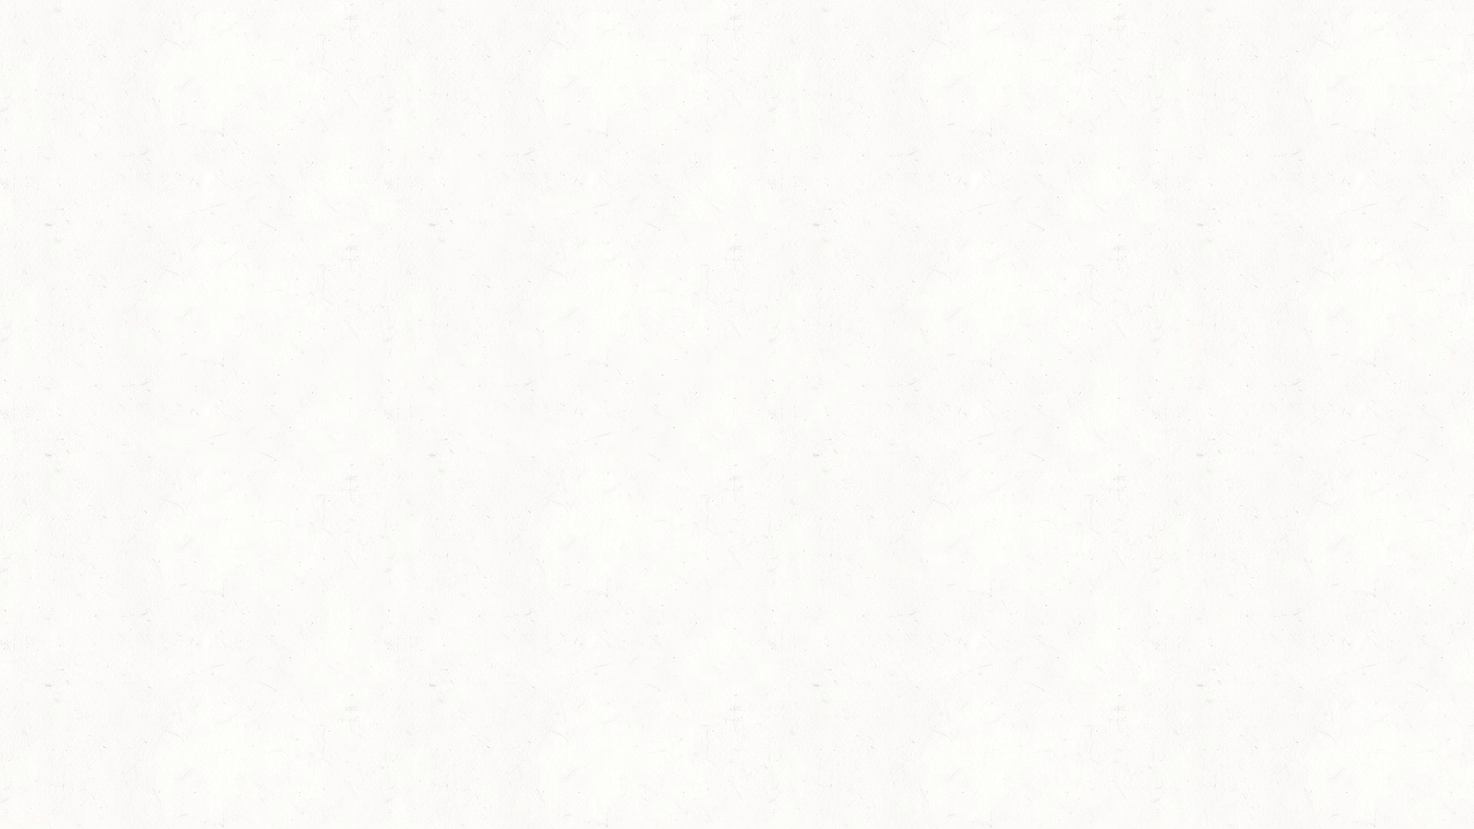
Add the quoted words "car" and "OX" as text layers on the canvas
text("car")
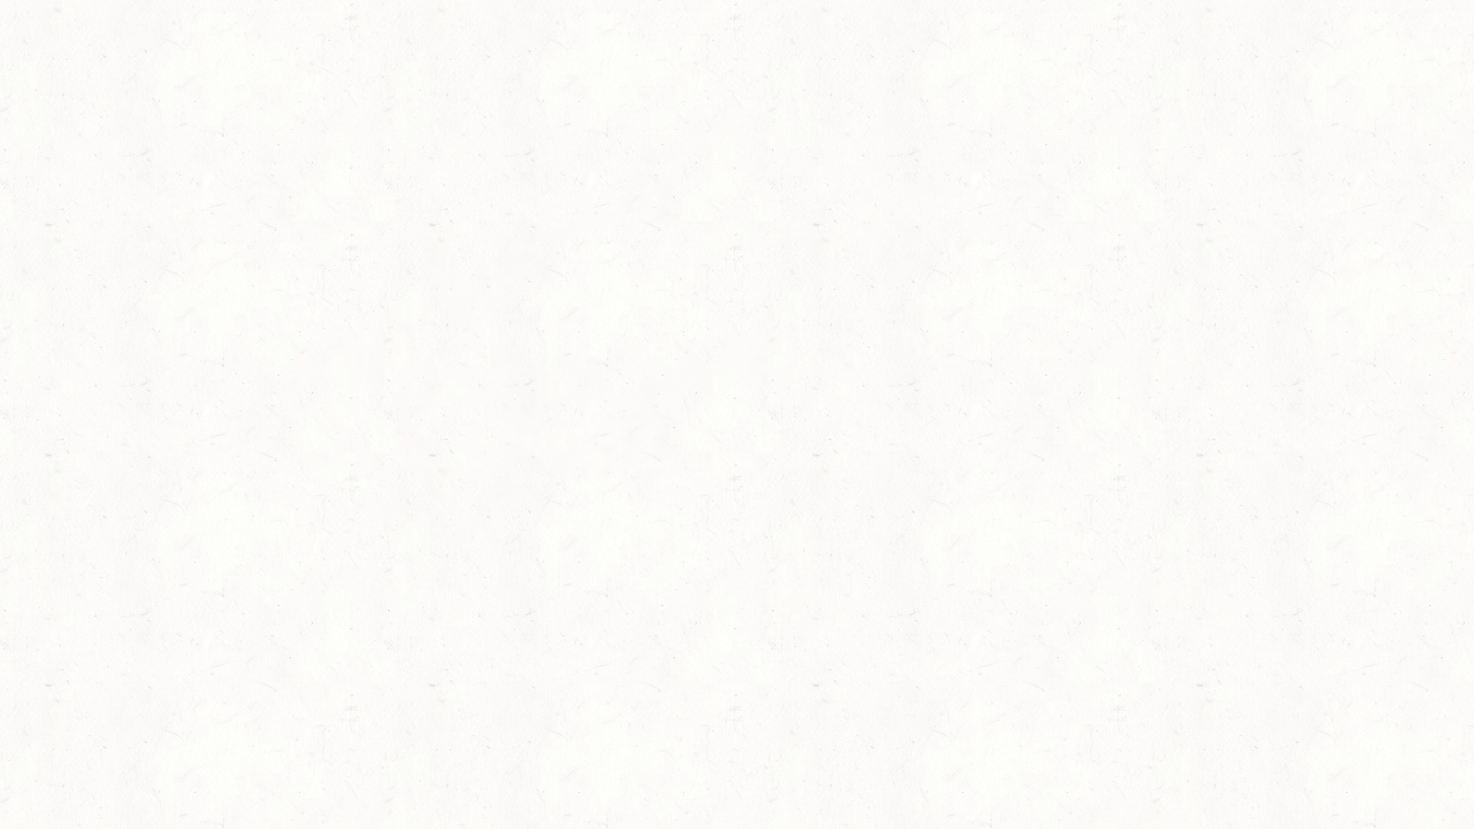
text("OX")
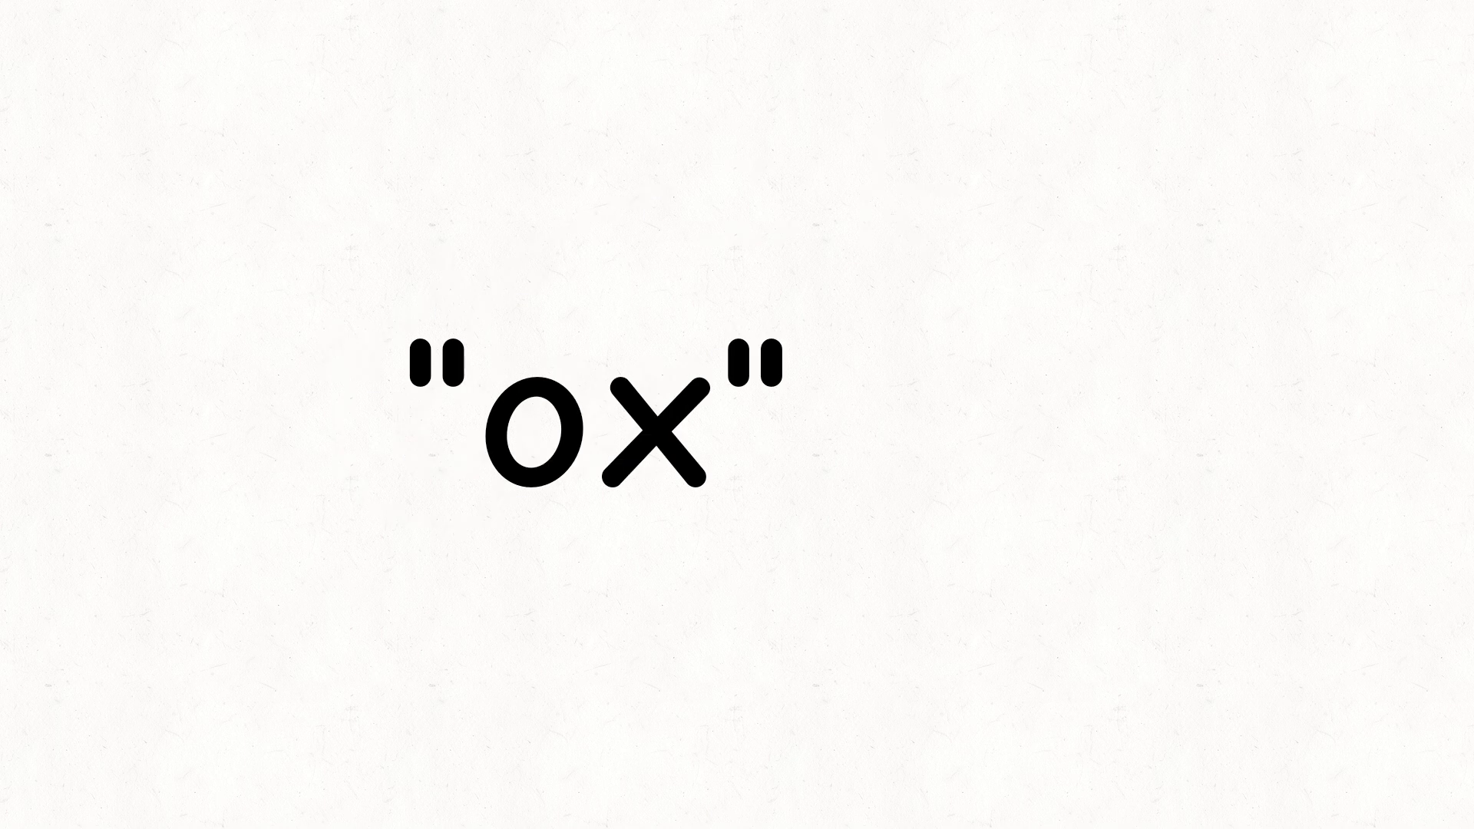
Remove the "ox" text and add 'sentury' and 'kar' side by side near the top
drag(677, 333, 743, 658)
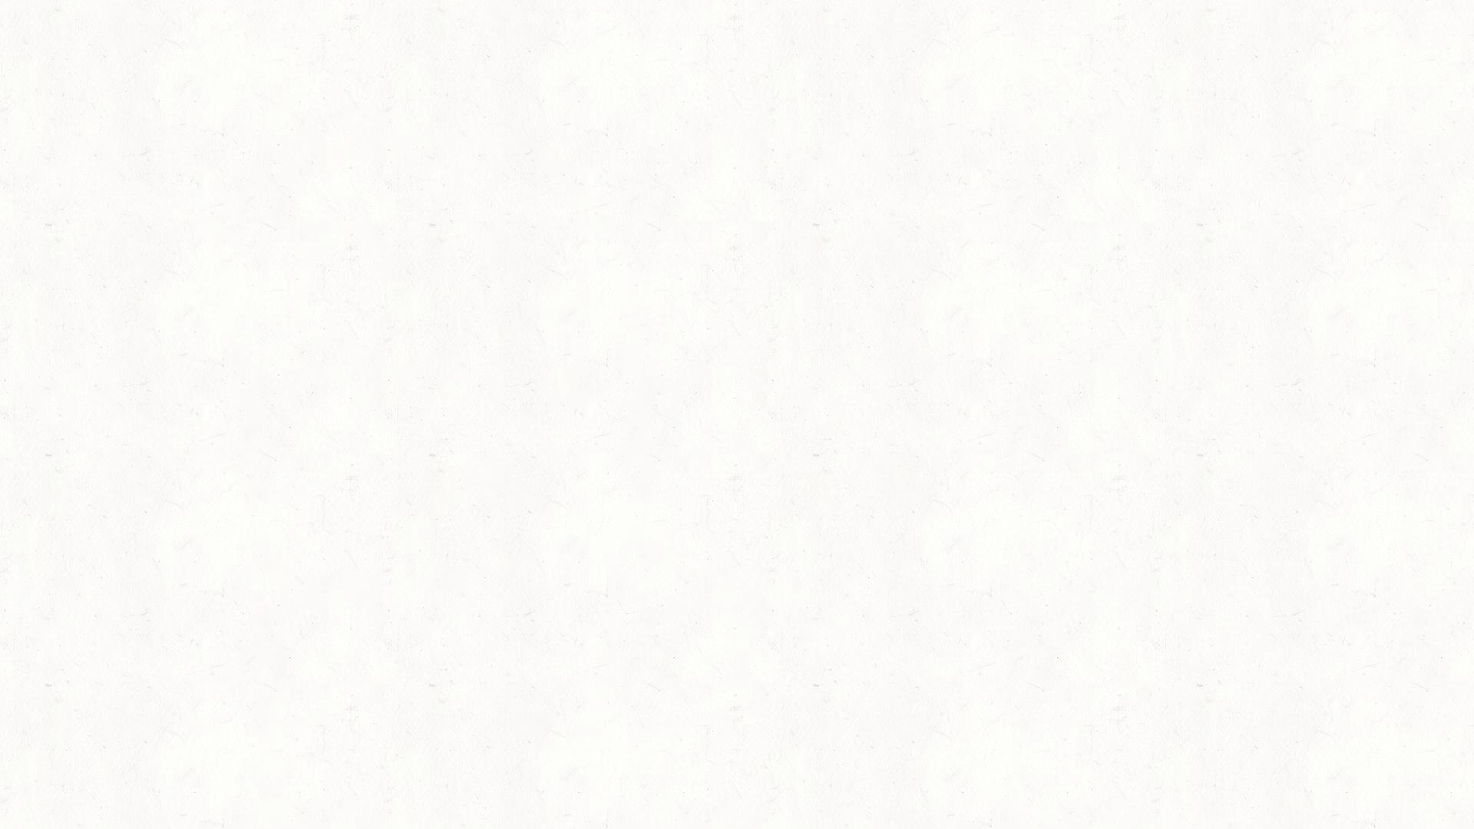
text(sentury)
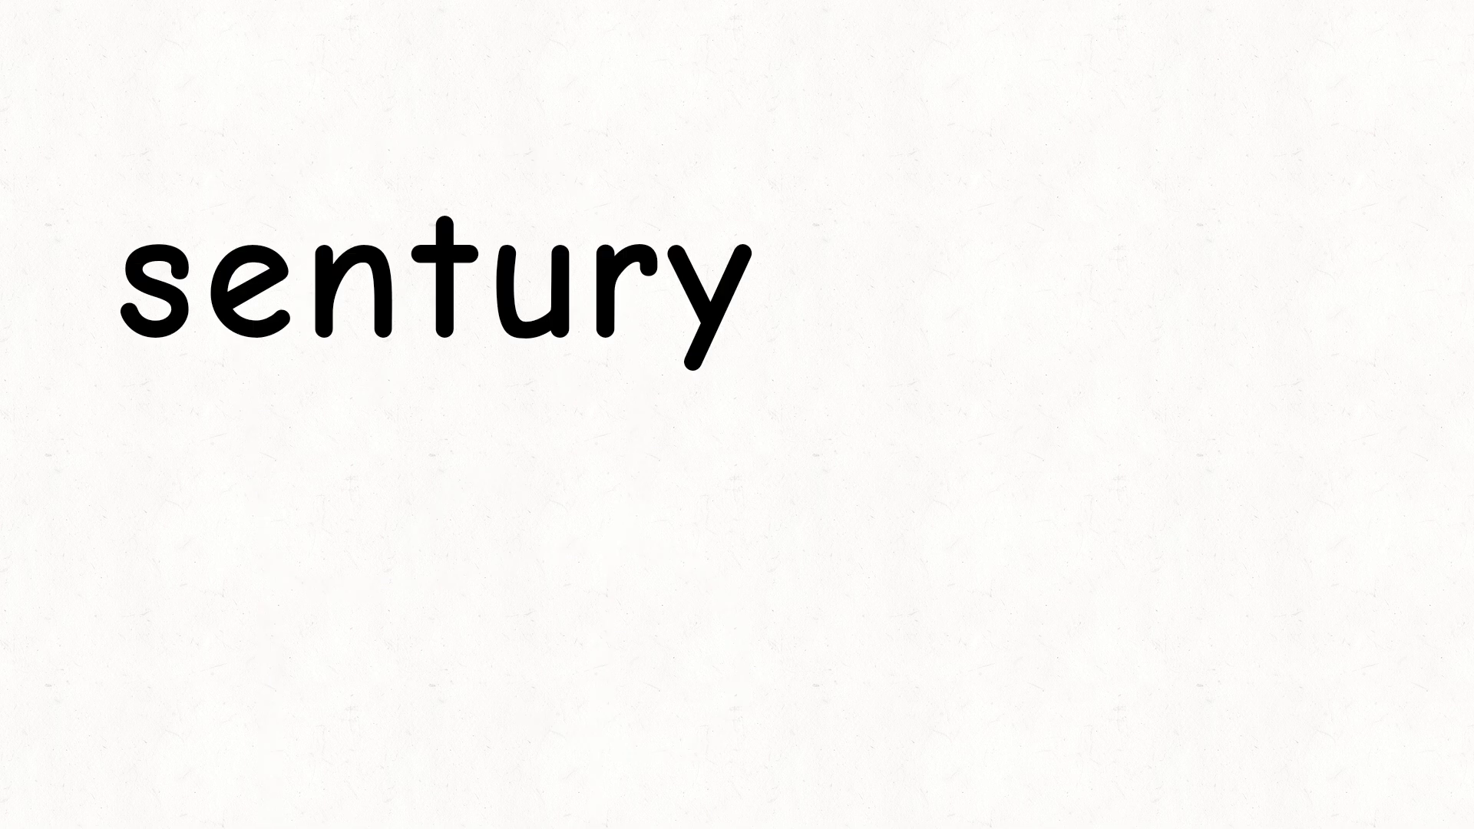
text(kar)
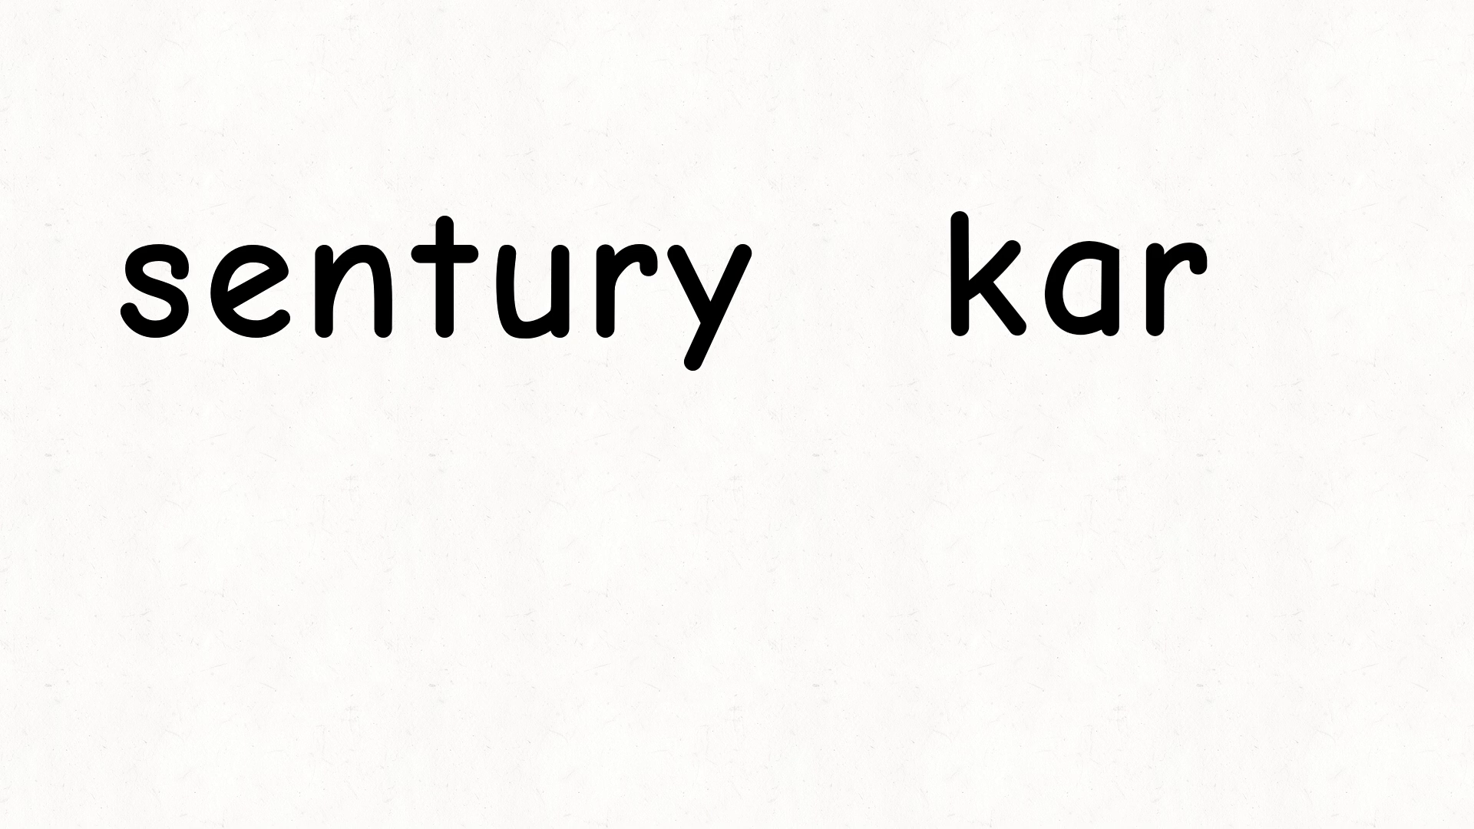